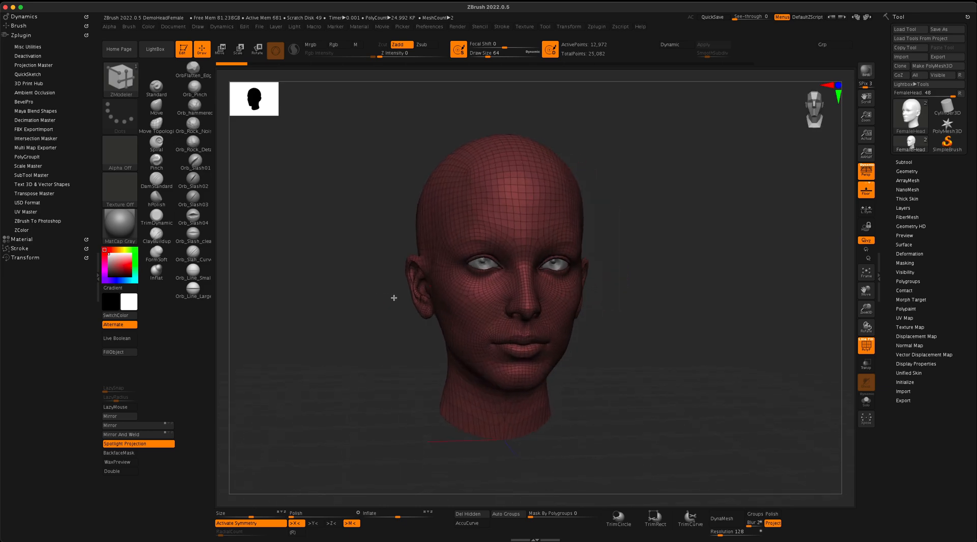
Orbit the female head through three-quarter, profile and front views
{"action": "left_click_drag", "start_coordinate": [394, 297], "coordinate": [375, 311]}
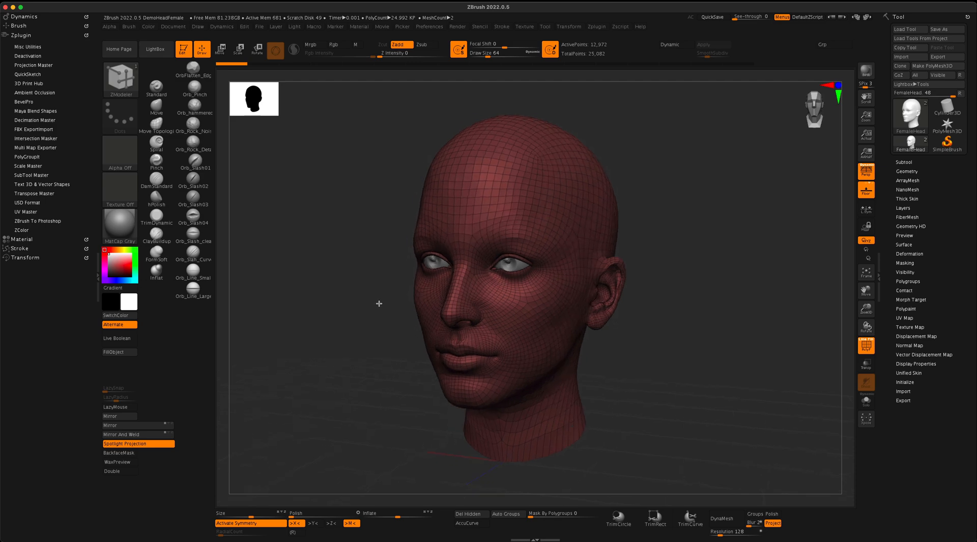
{"action": "left_click_drag", "start_coordinate": [378, 303], "coordinate": [387, 300]}
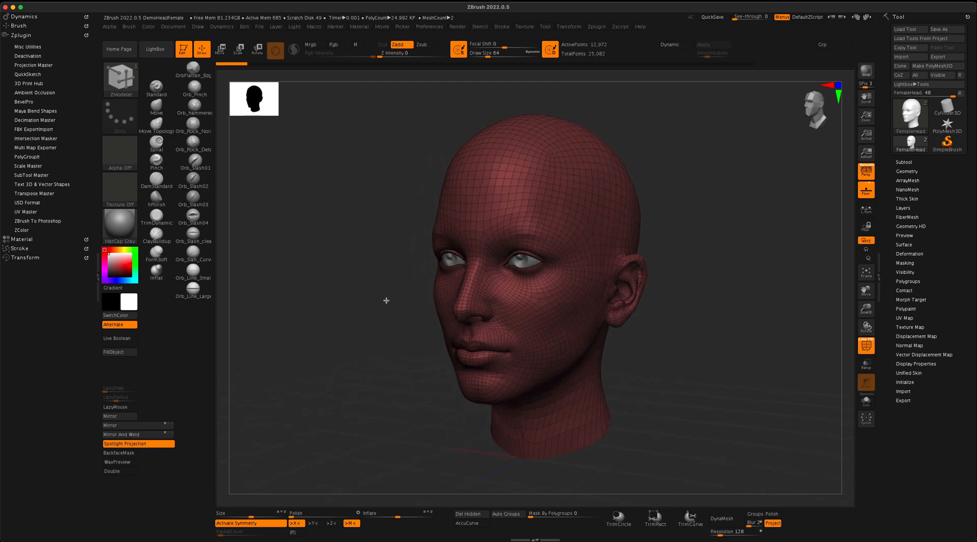
{"action": "left_click_drag", "start_coordinate": [386, 300], "coordinate": [688, 352]}
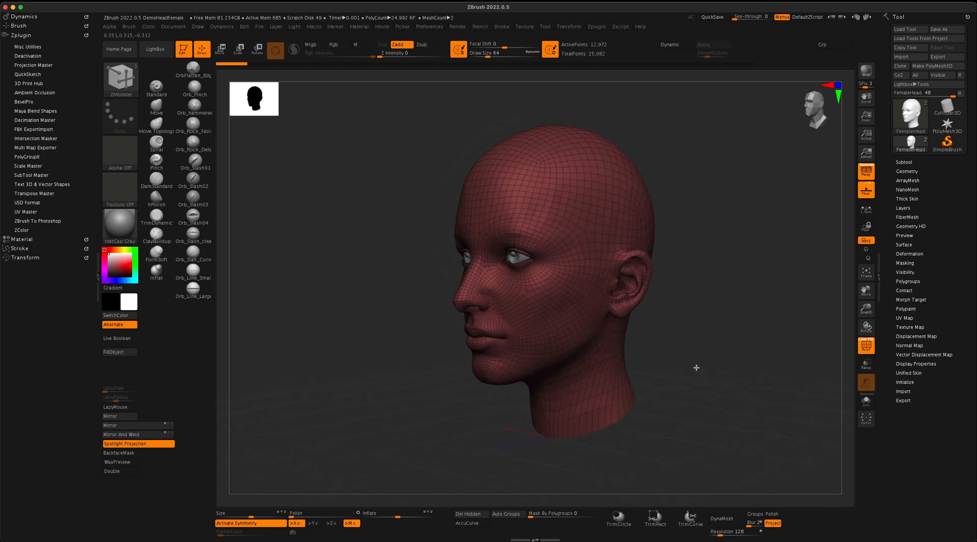
{"action": "left_click_drag", "start_coordinate": [696, 367], "coordinate": [707, 369]}
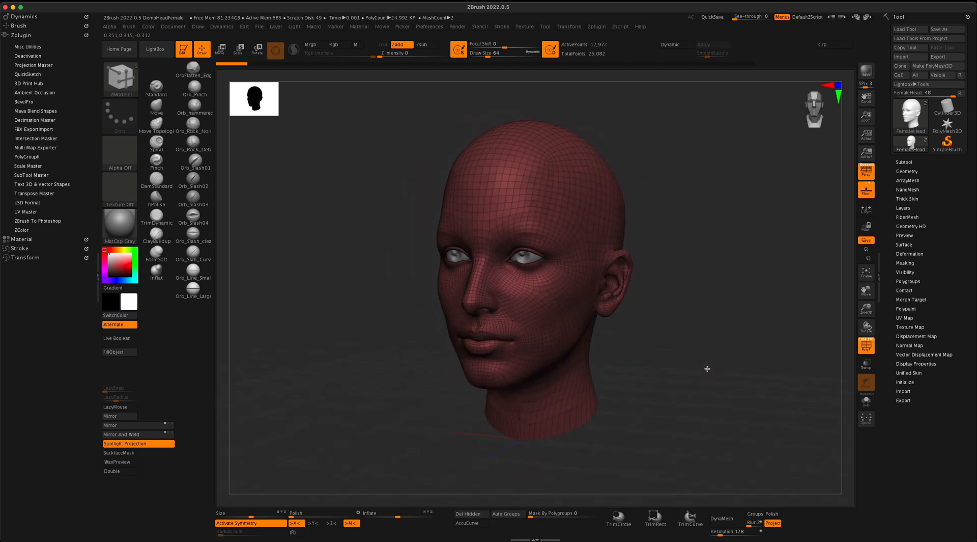
{"action": "left_click_drag", "start_coordinate": [708, 369], "coordinate": [738, 276]}
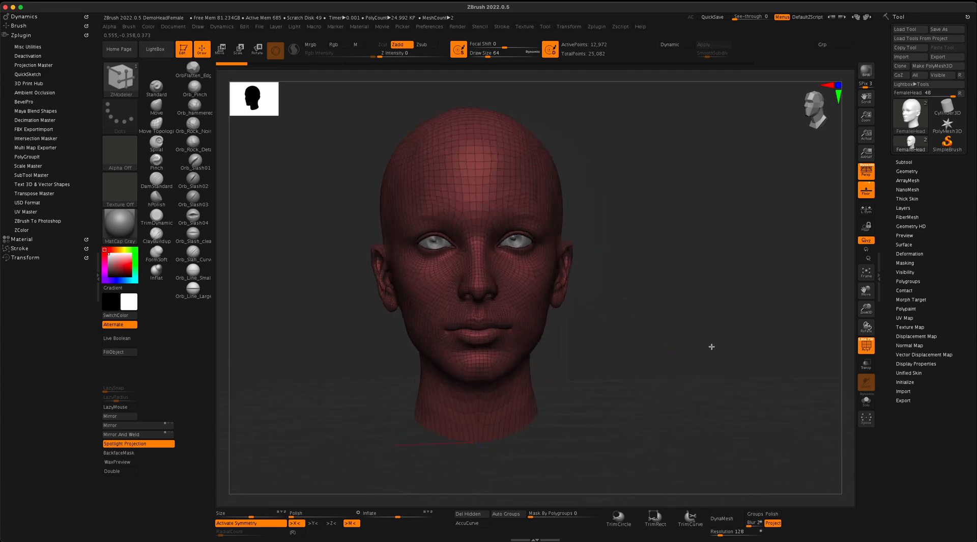
Mark a round bluish polygroup patch on the cheek, orbiting to check it
{"action": "left_click_drag", "start_coordinate": [711, 346], "coordinate": [695, 351]}
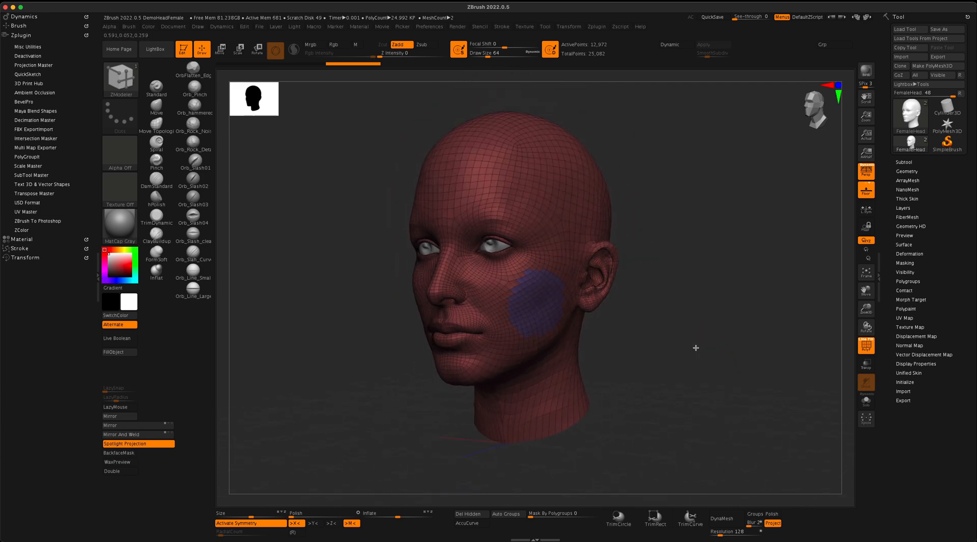
{"action": "left_click_drag", "start_coordinate": [696, 347], "coordinate": [705, 346]}
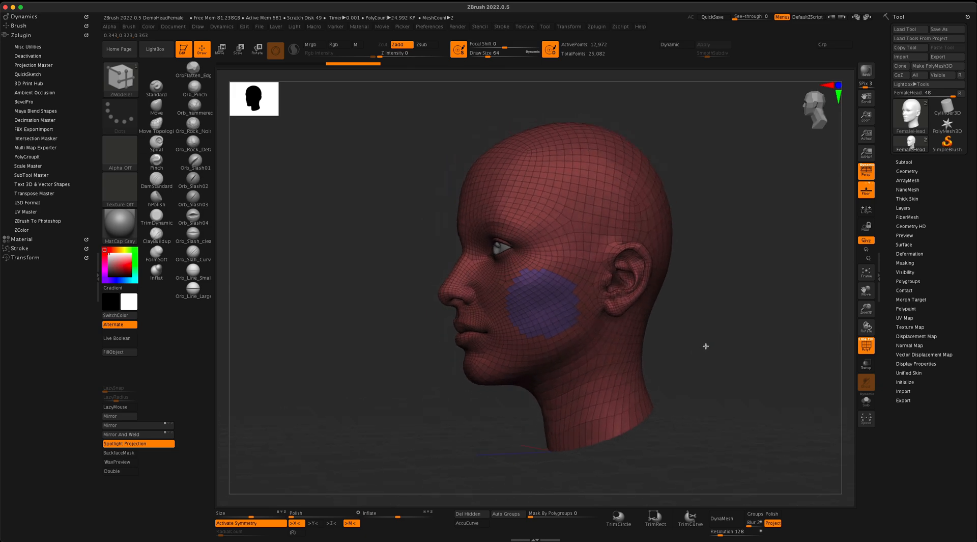
{"action": "left_click_drag", "start_coordinate": [705, 346], "coordinate": [664, 361]}
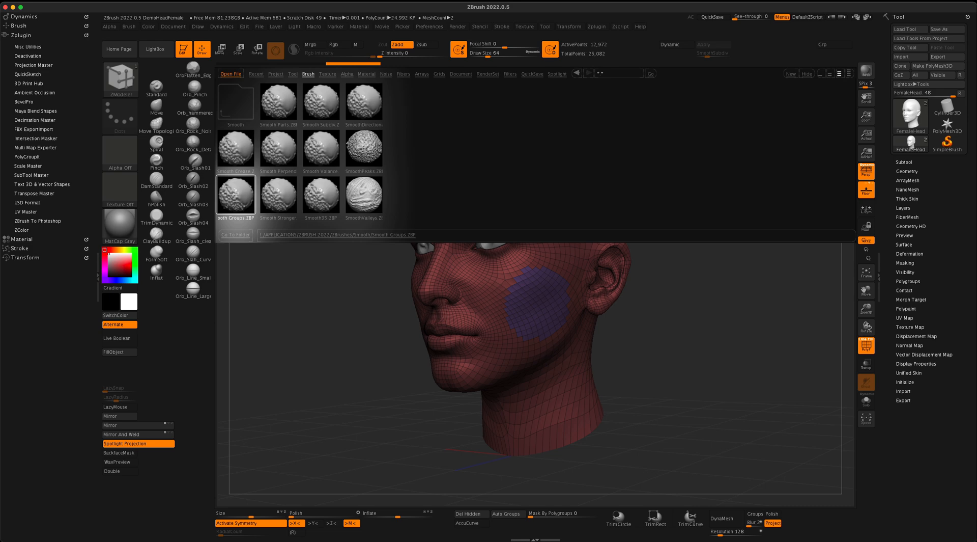
Load Smooth Groups.ZBP as the smoothing brush
{"action": "left_click", "coordinate": [235, 196]}
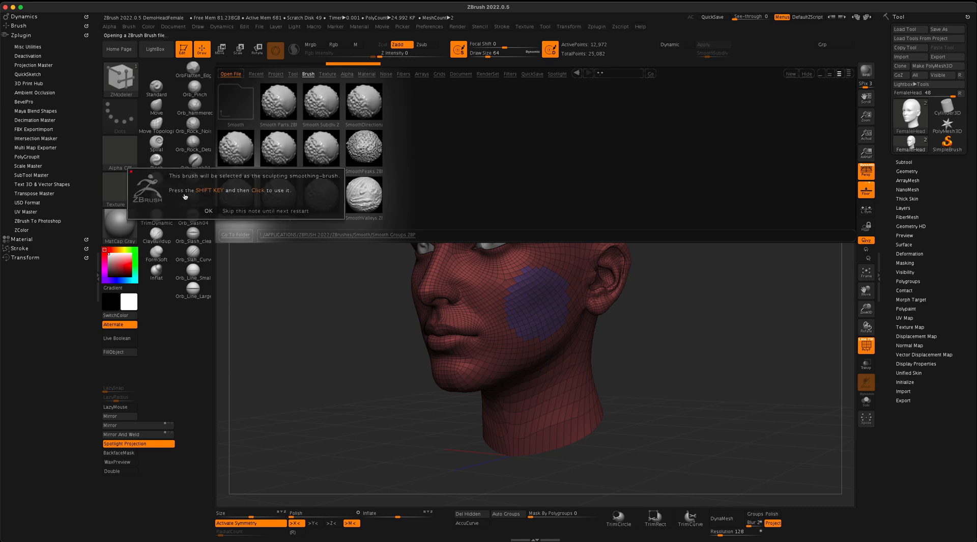
{"action": "mouse_move", "coordinate": [208, 198]}
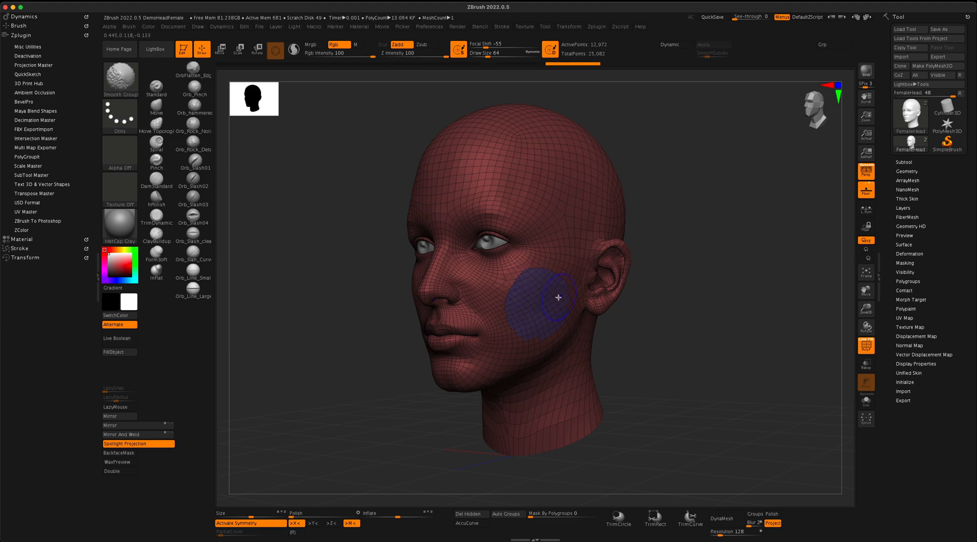
{"action": "mouse_move", "coordinate": [518, 323]}
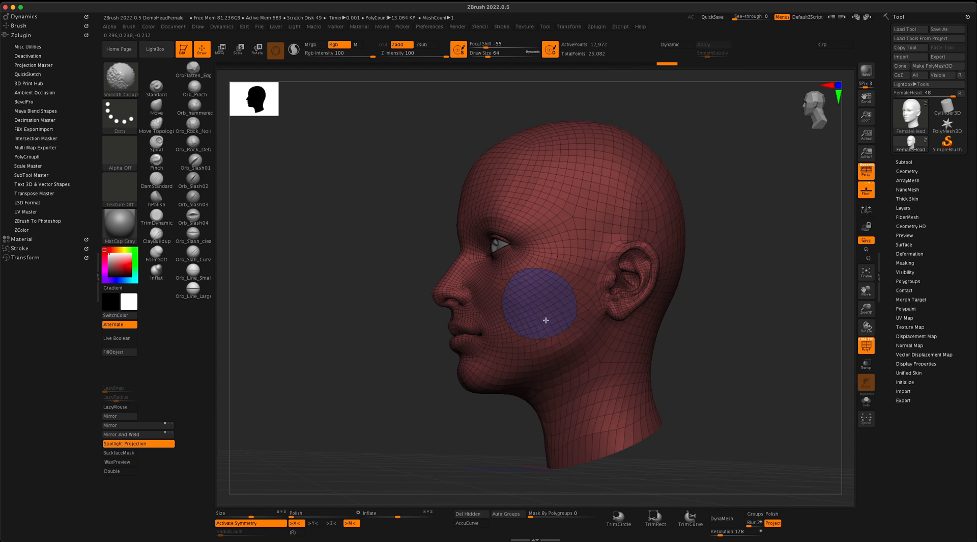
{"action": "mouse_move", "coordinate": [559, 287]}
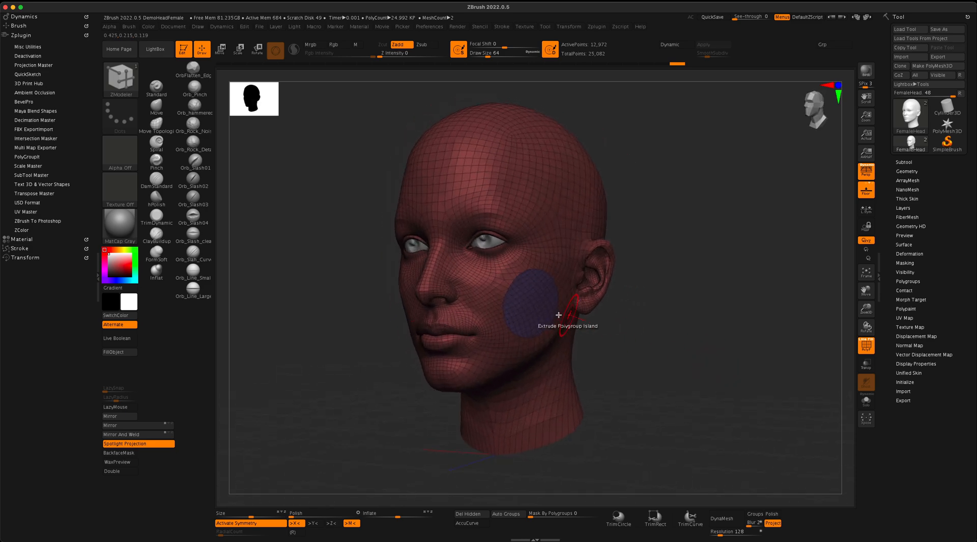
Zoom in on the cheek and set the Extrude target to Polygroup Island
{"action": "left_click_drag", "start_coordinate": [559, 314], "coordinate": [581, 315]}
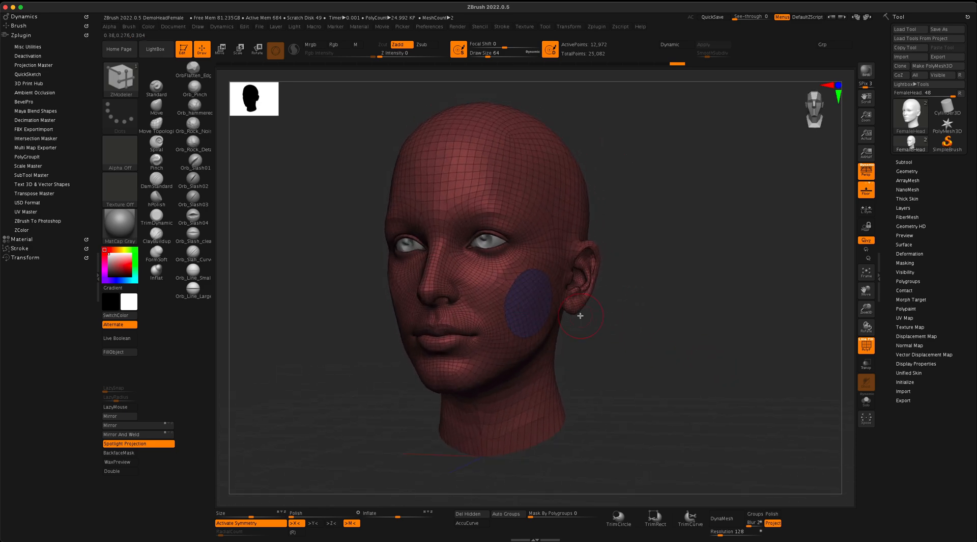
{"action": "mouse_move", "coordinate": [526, 303]}
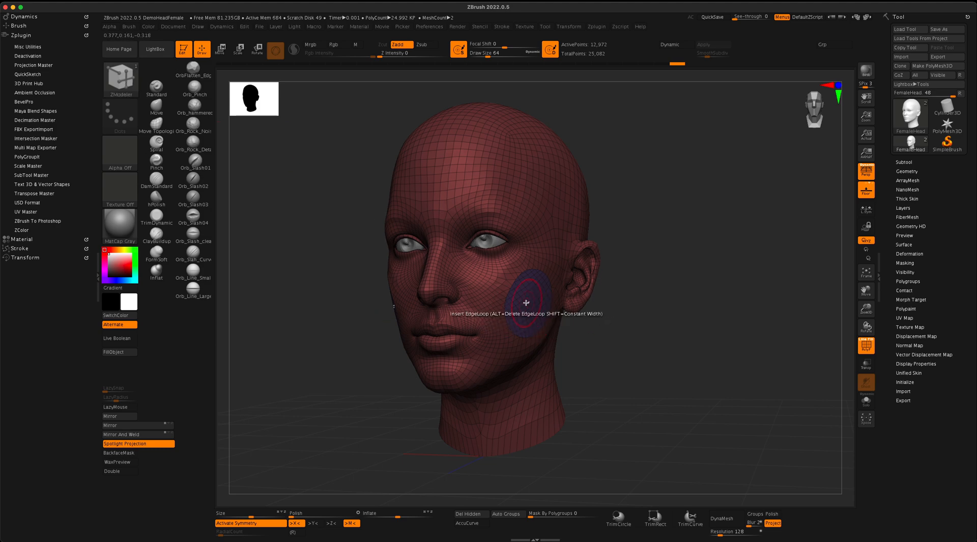
{"action": "left_click_drag", "start_coordinate": [527, 301], "coordinate": [514, 305]}
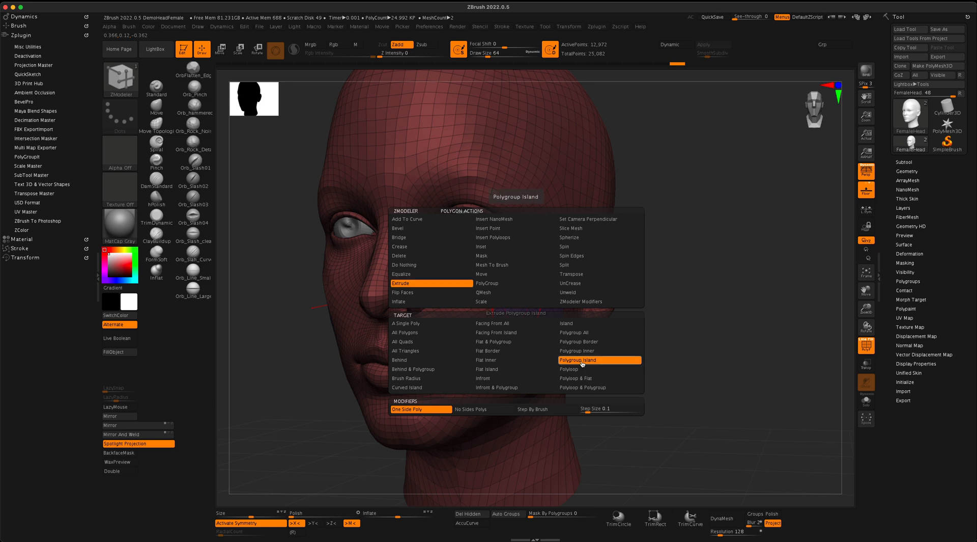
{"action": "left_click", "coordinate": [581, 360]}
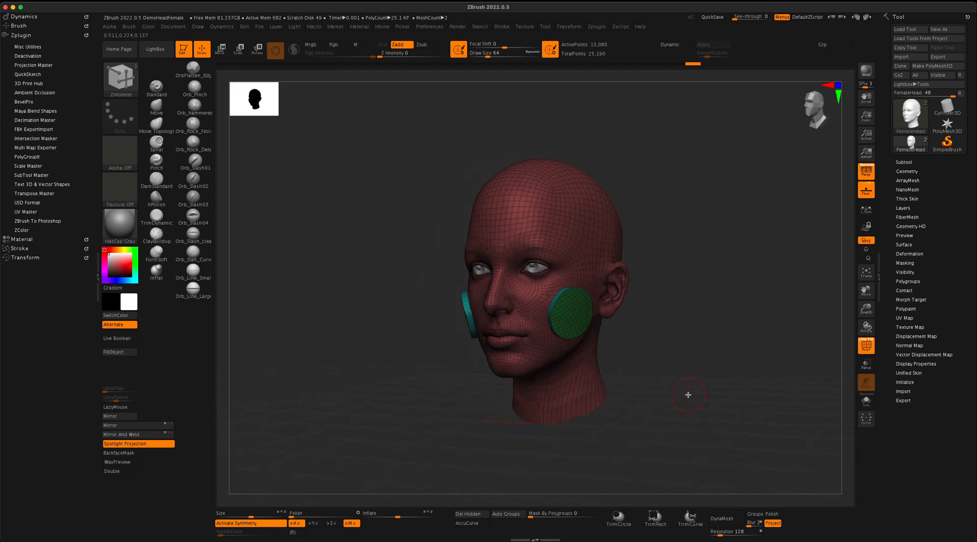
Orbit the head to compare both extruded cheek disks
{"action": "left_click_drag", "start_coordinate": [689, 394], "coordinate": [703, 419]}
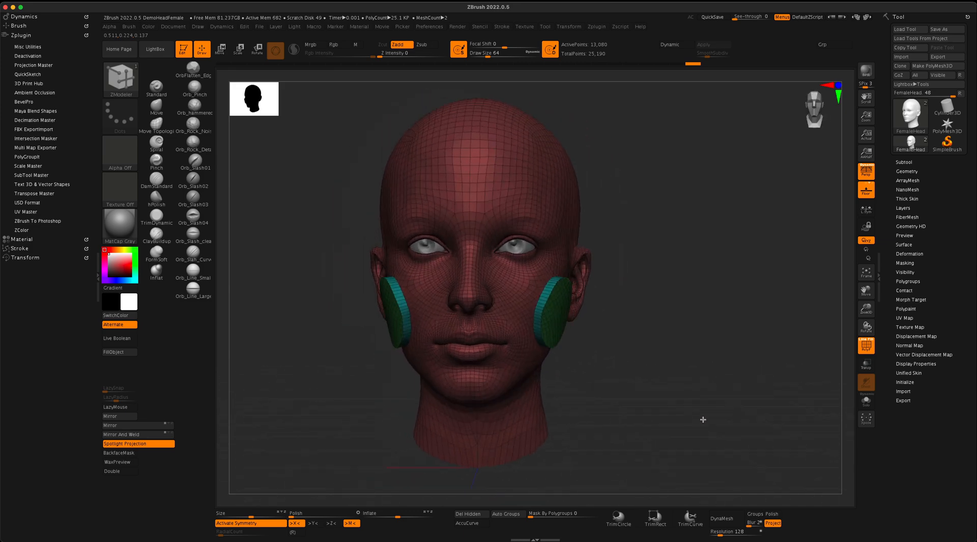